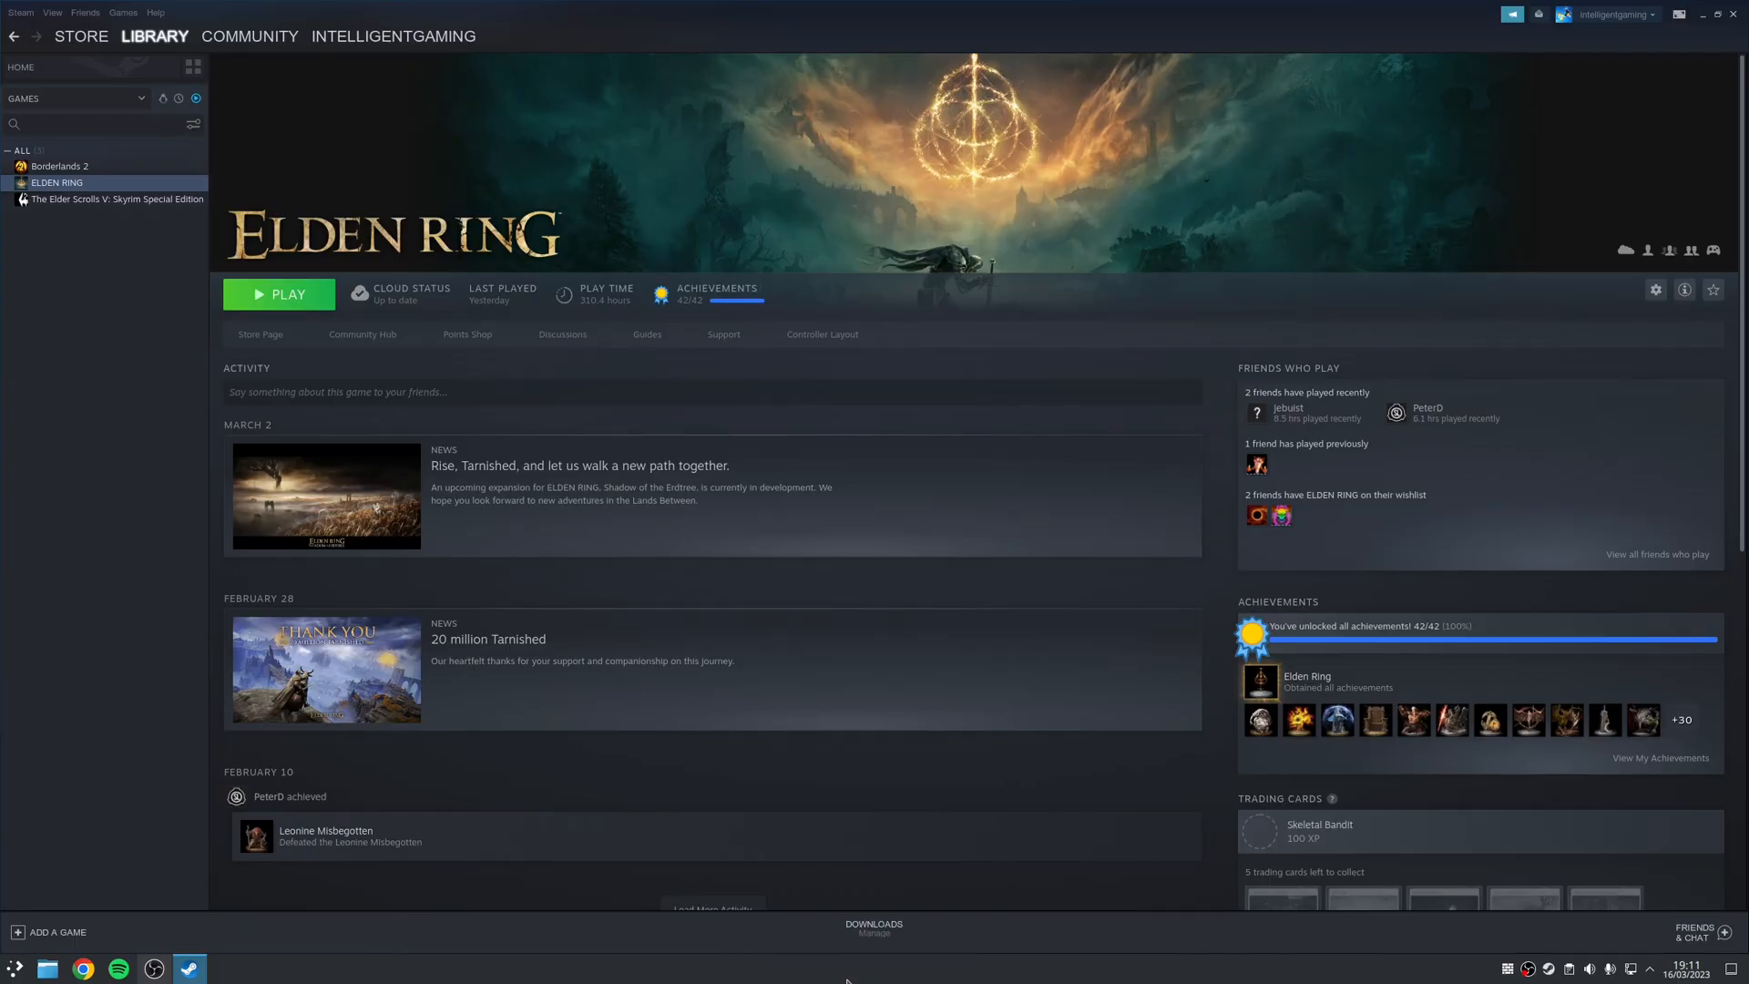
Step: Bring up the Steam client's main menu from the top-left menu bar
click(20, 12)
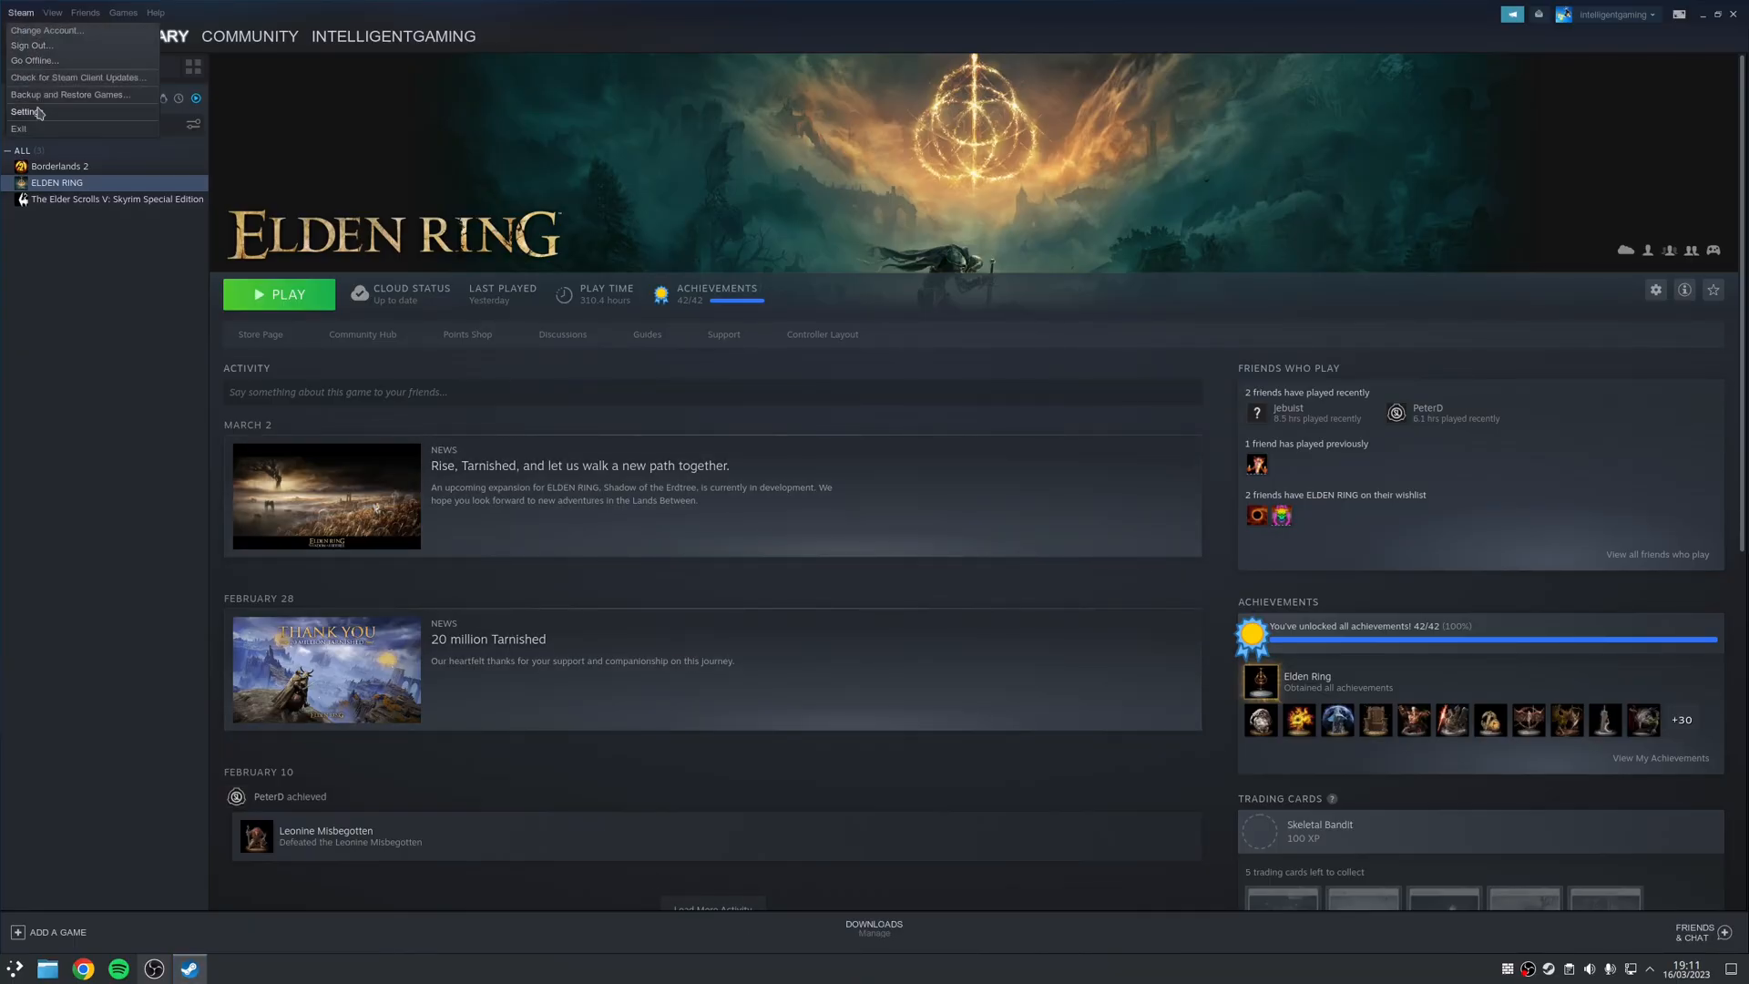
Step: Enter Steam Settings to reach the Shader Pre-Caching page
click(24, 112)
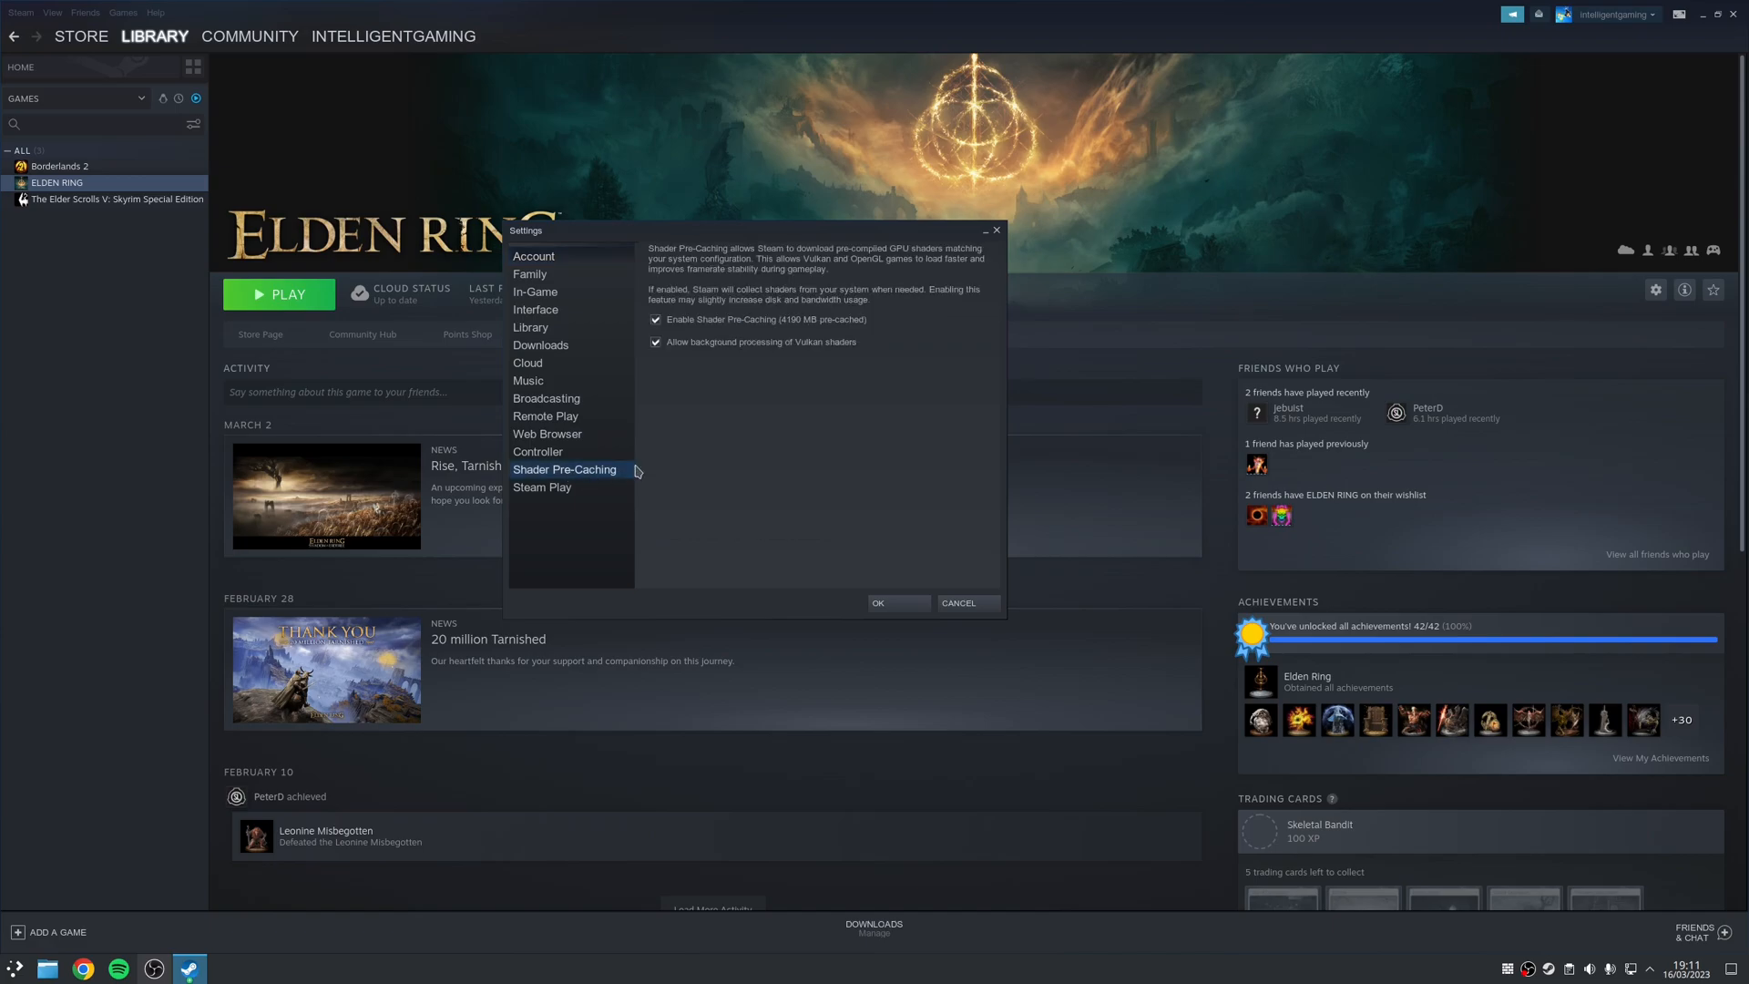
mouse_move(765, 449)
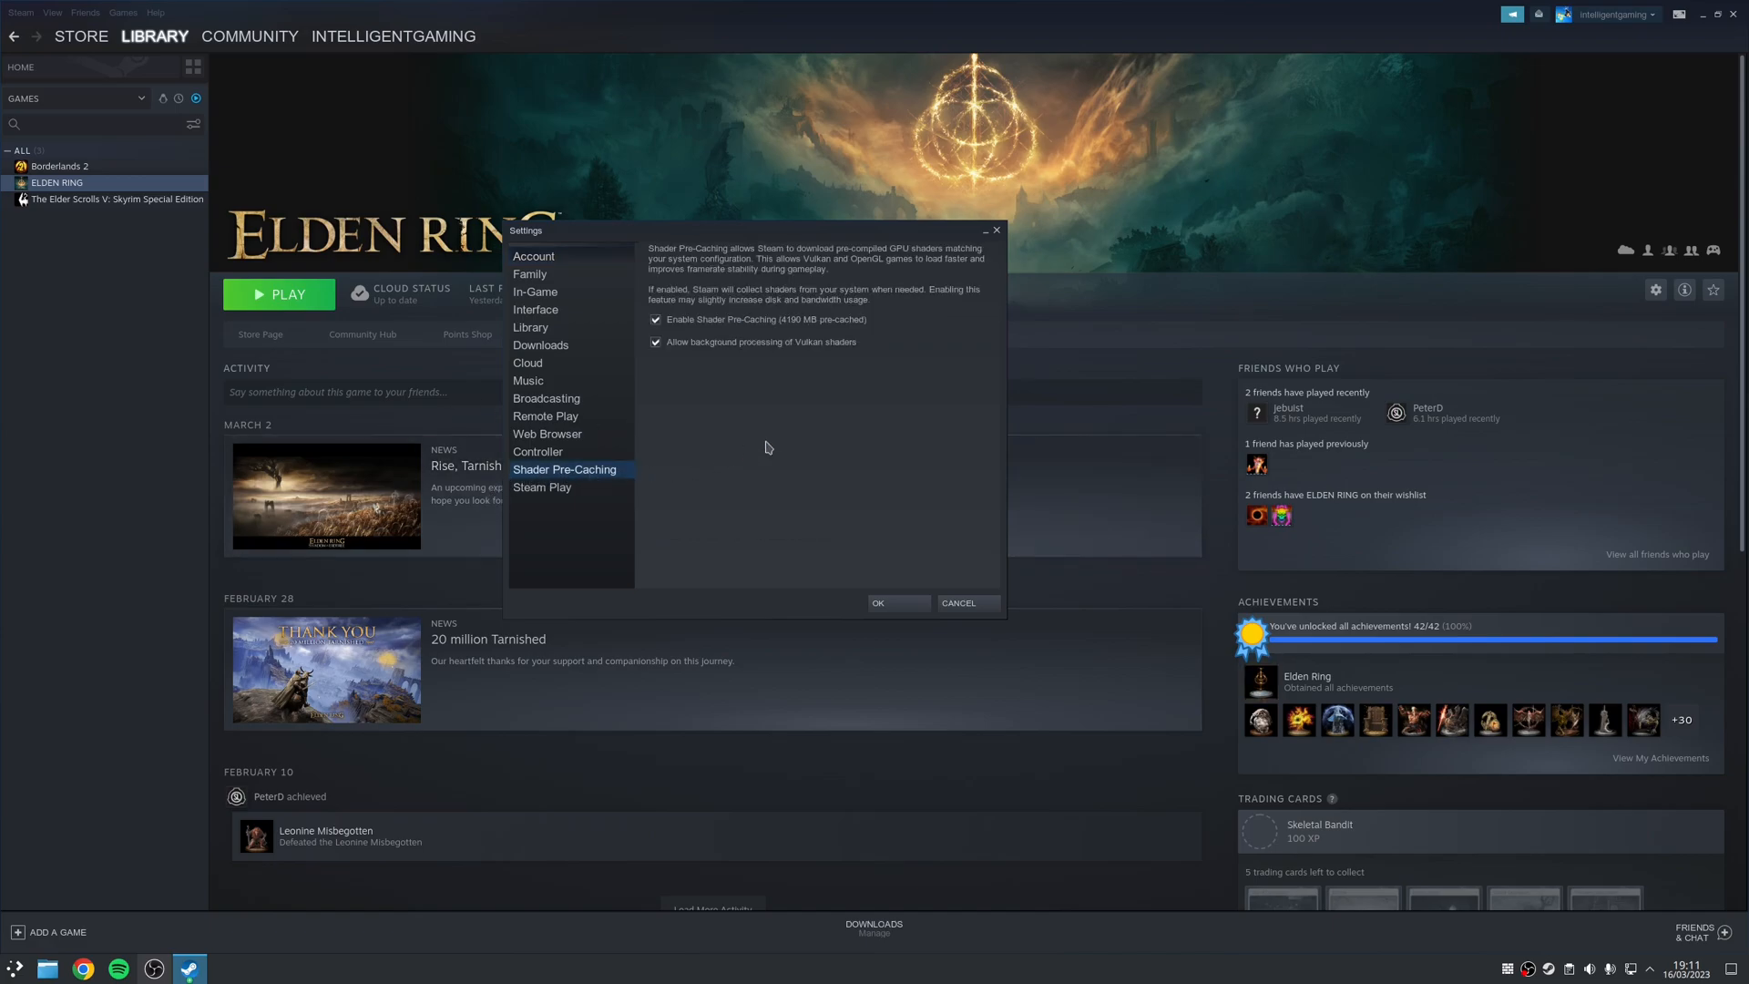
mouse_move(863, 430)
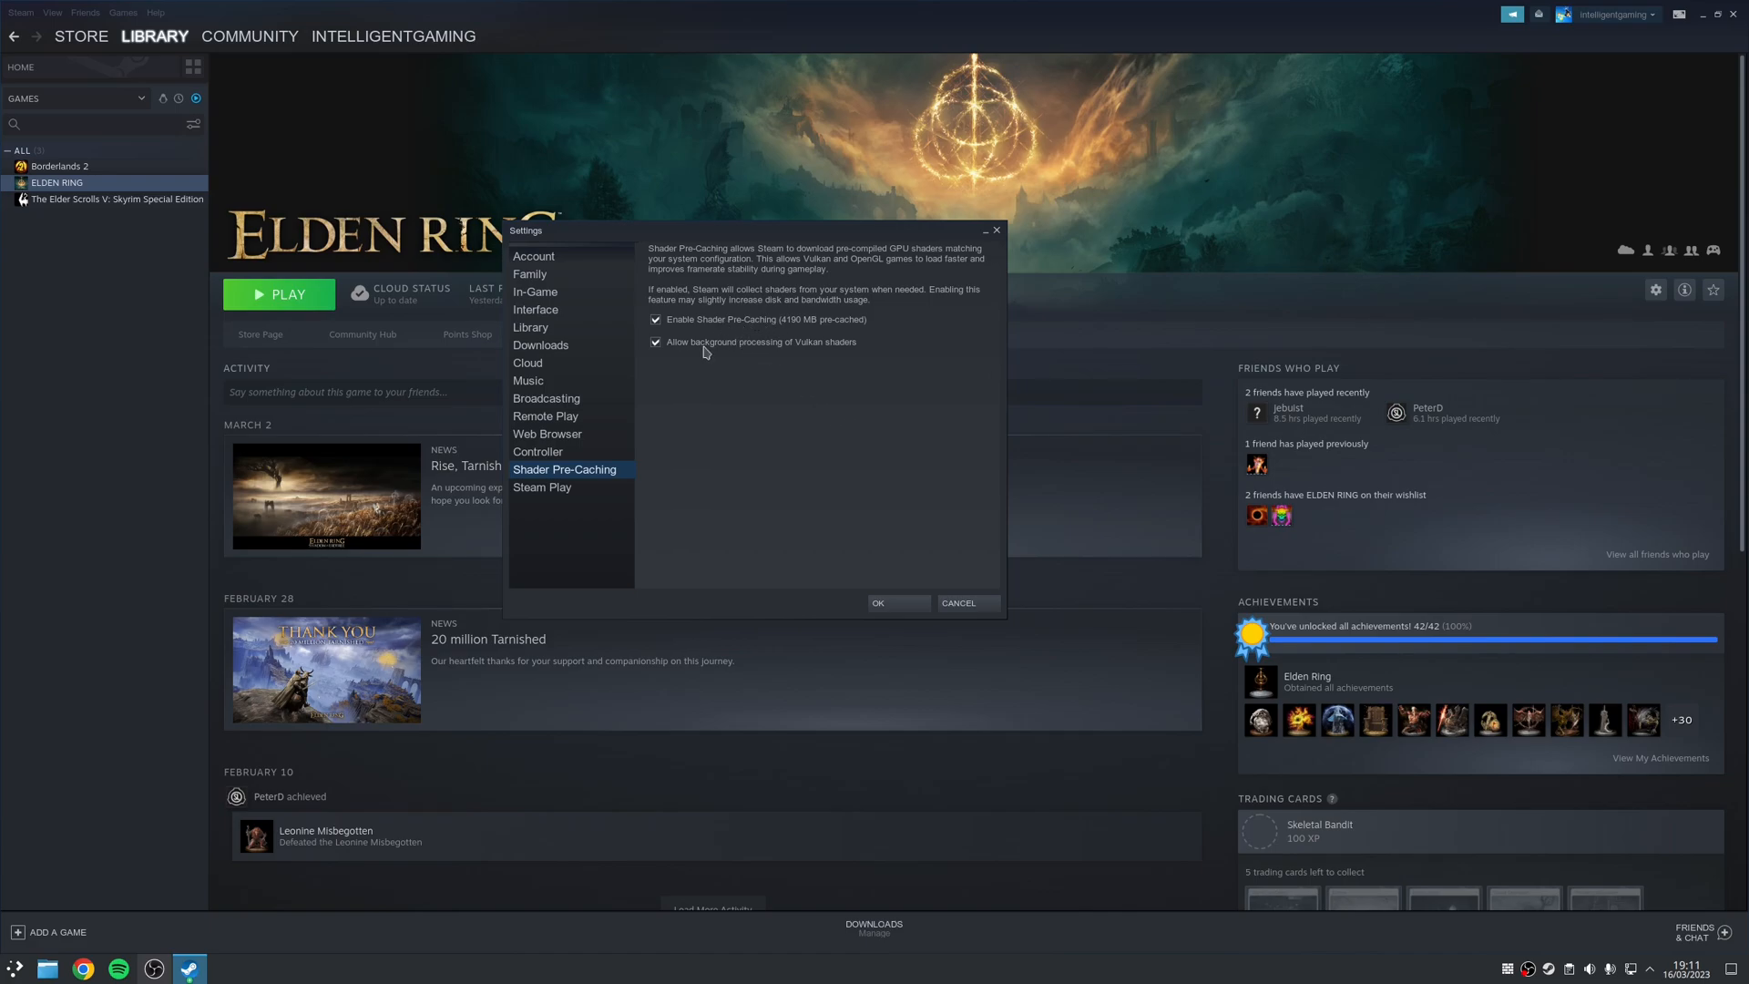
mouse_move(814, 350)
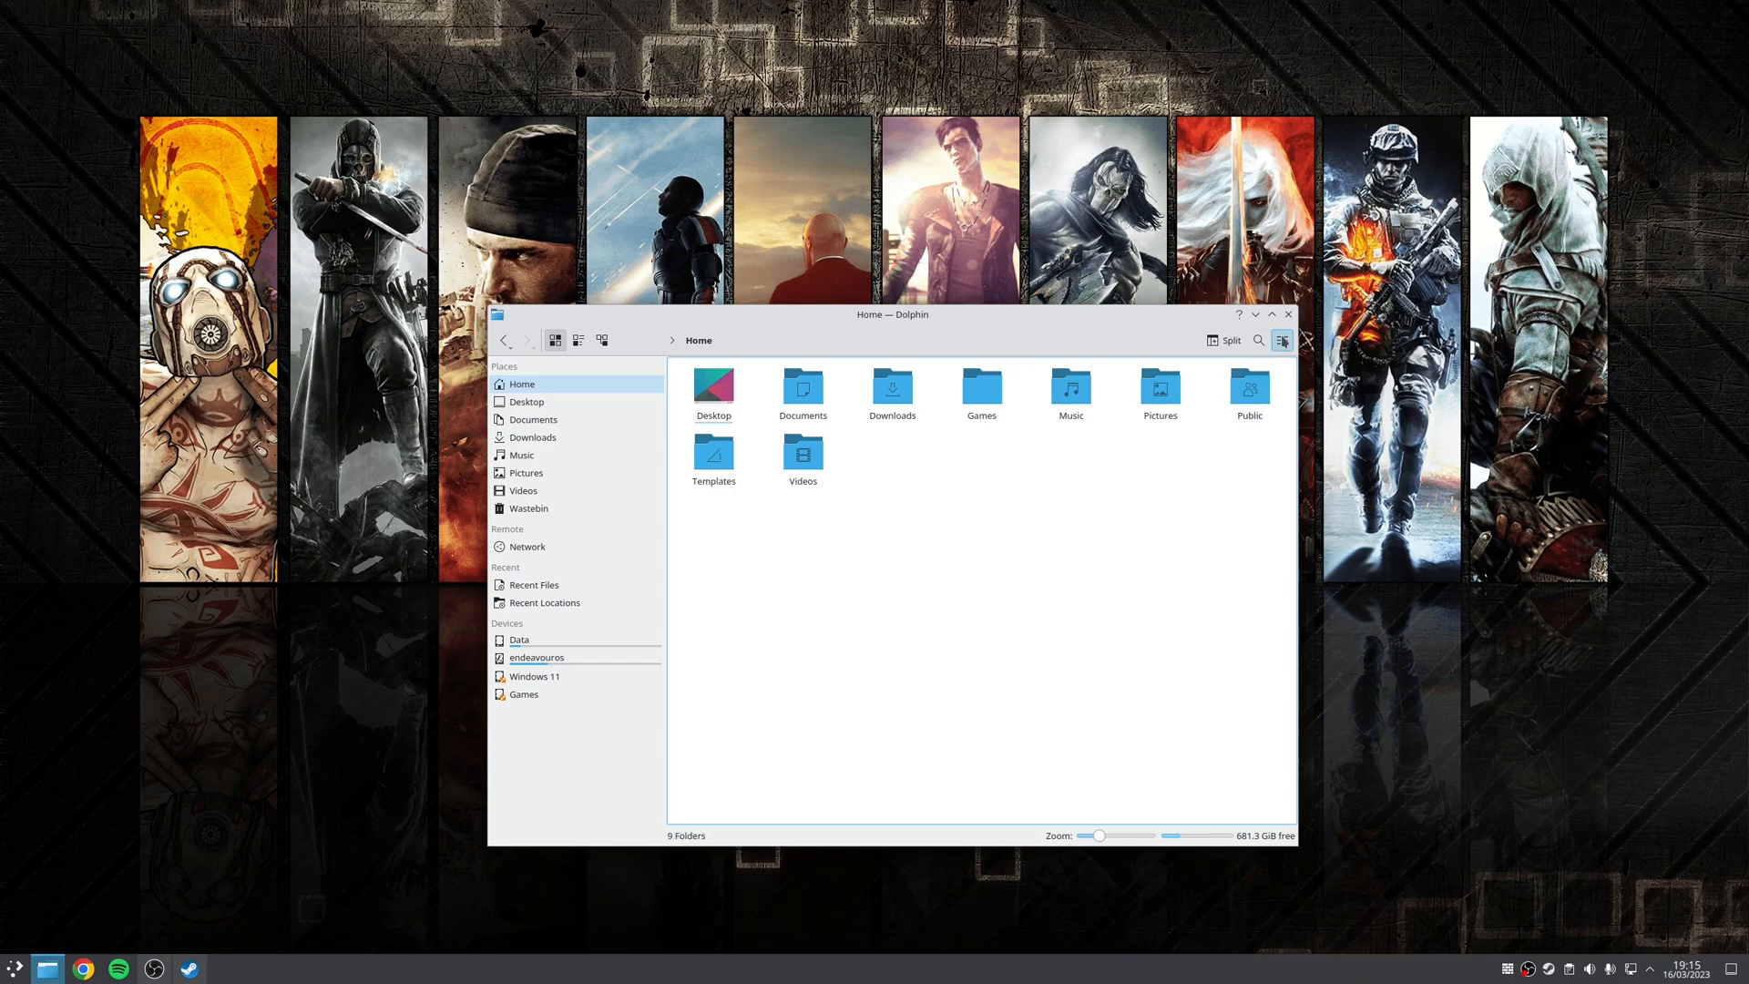
Step: Show hidden files and navigate into ~/.local/share/Steam
click(1280, 341)
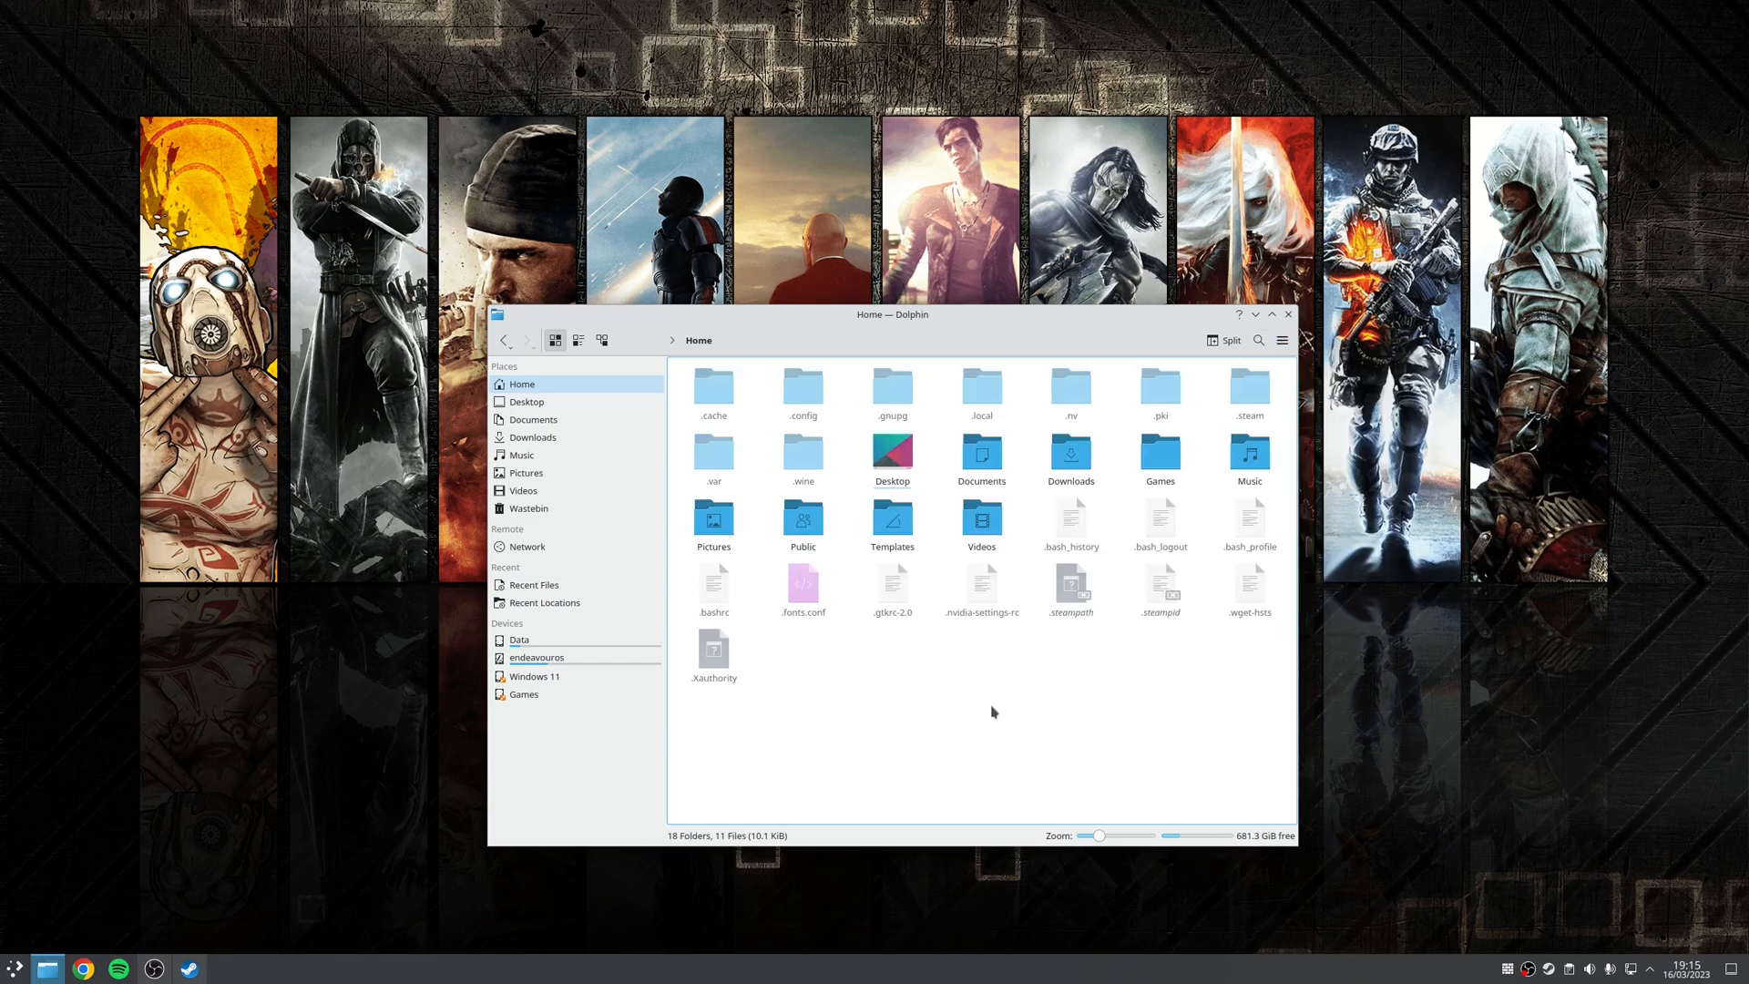
double_click(980, 386)
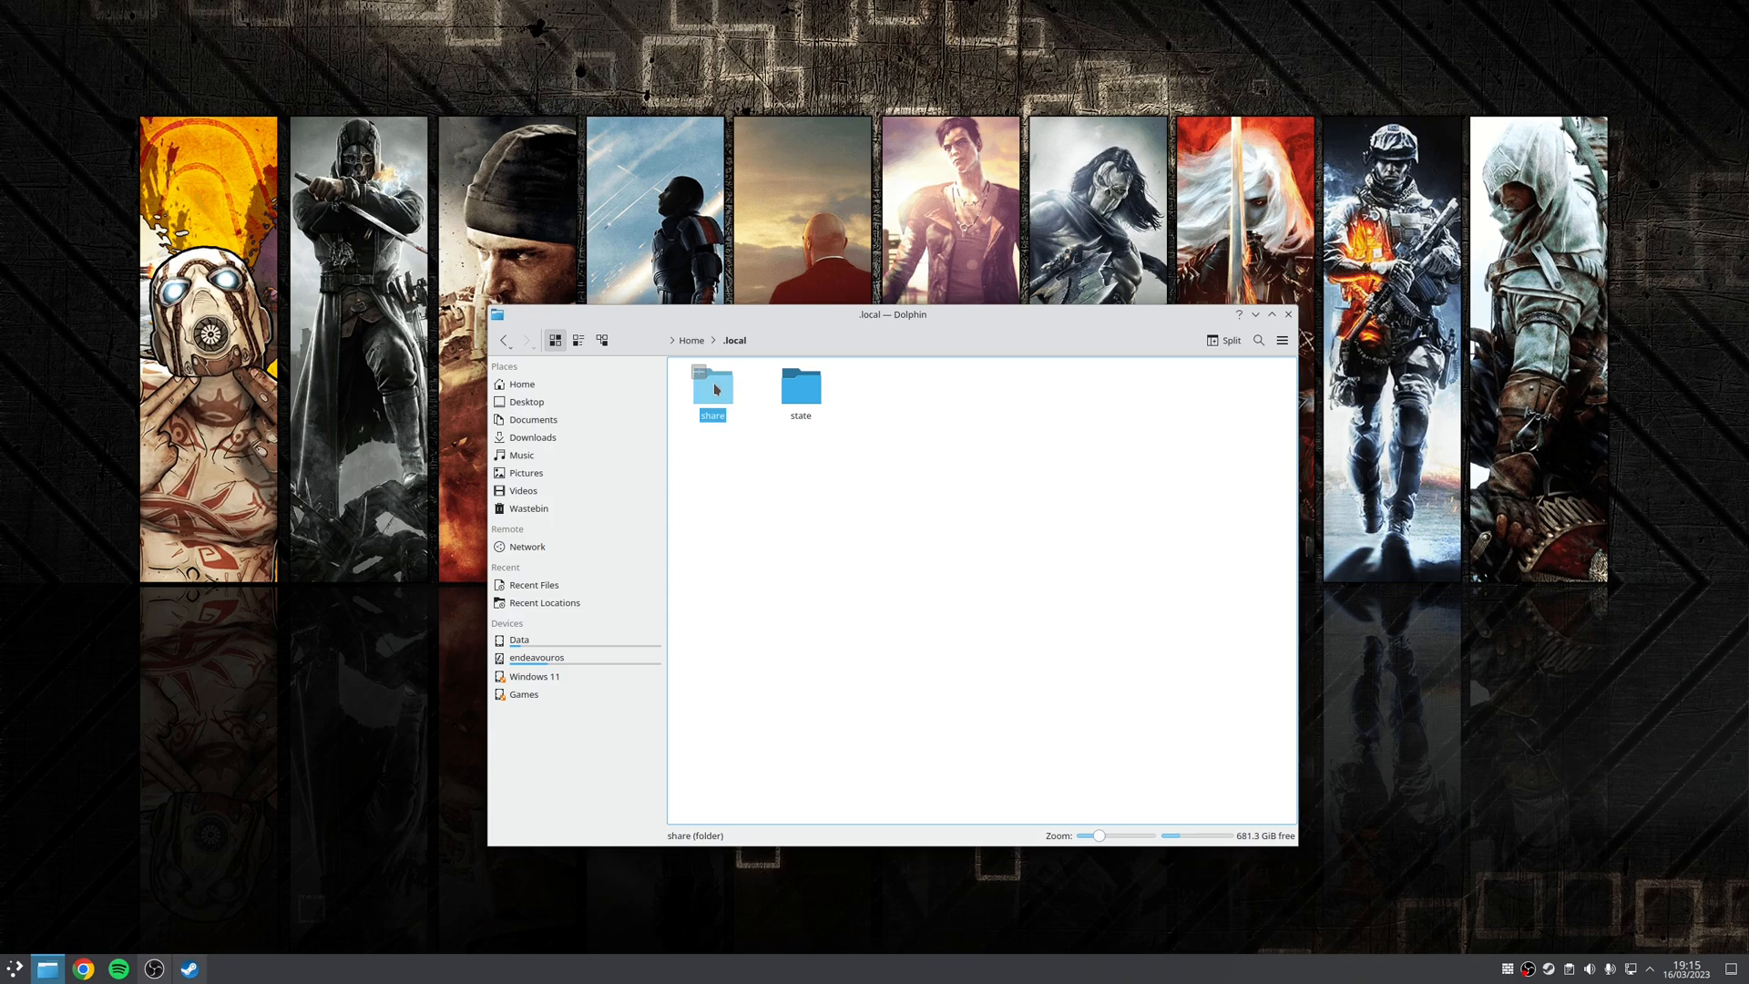
double_click(712, 386)
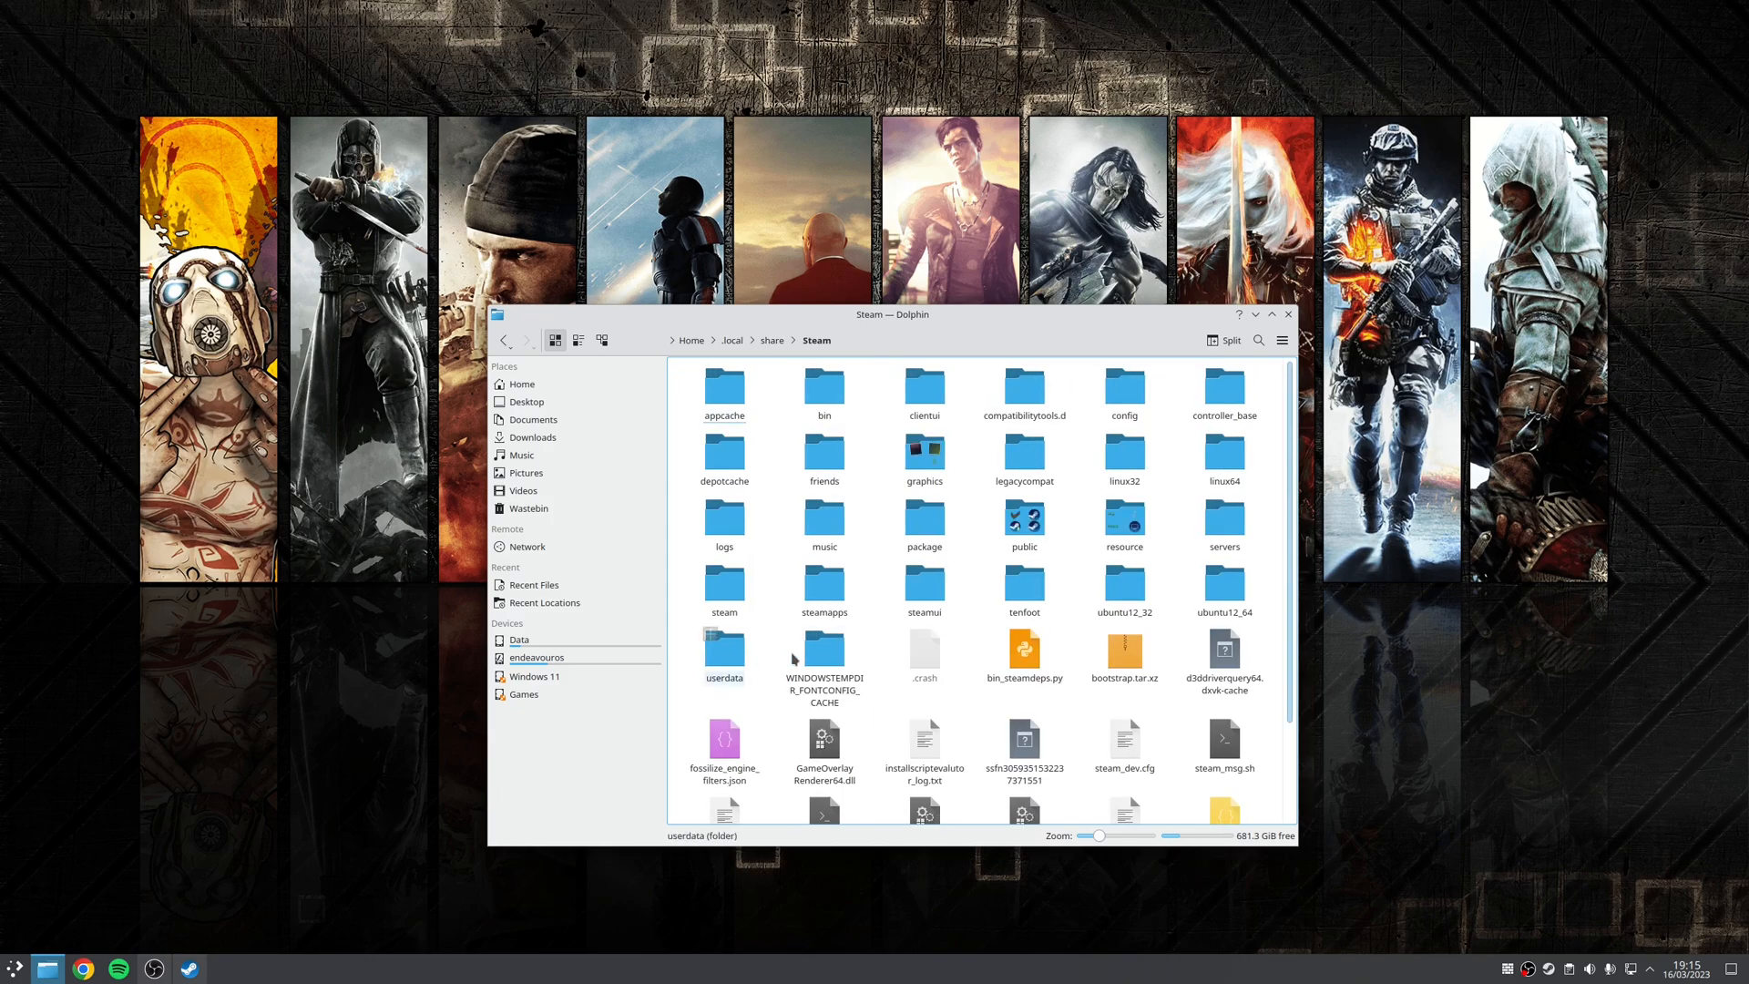
Step: Locate and select steam_dev.cfg in the Steam folder
scroll(down, 3)
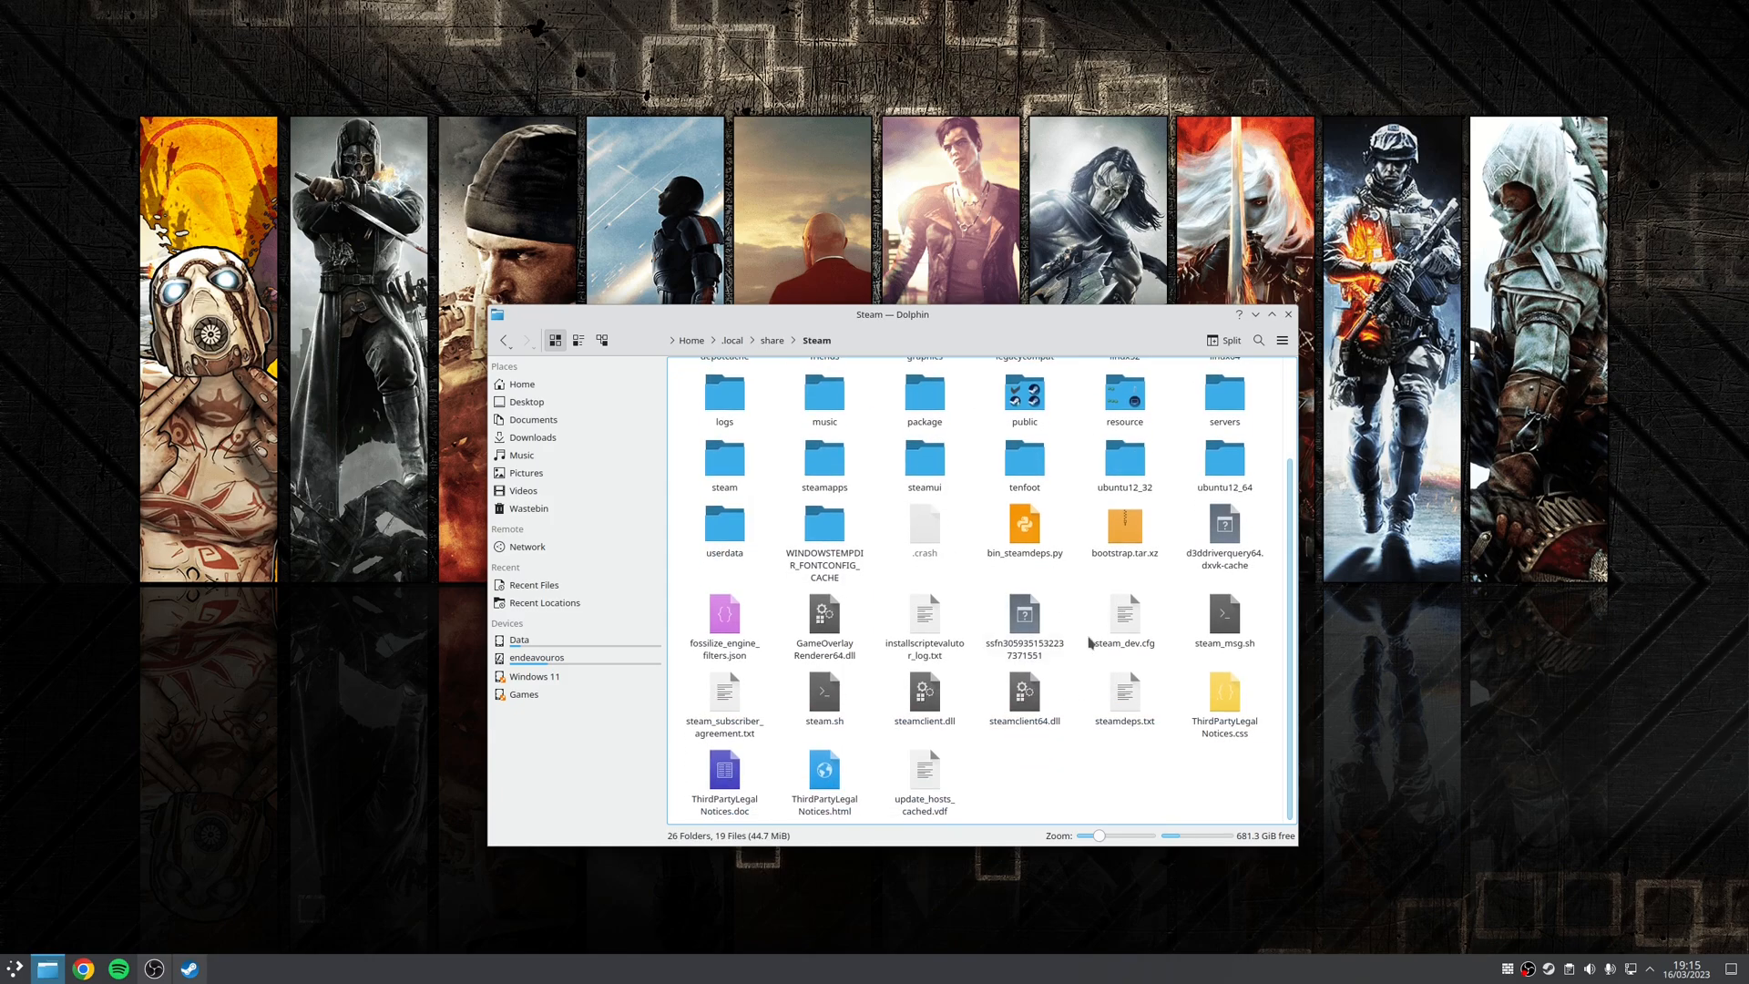
click(1124, 614)
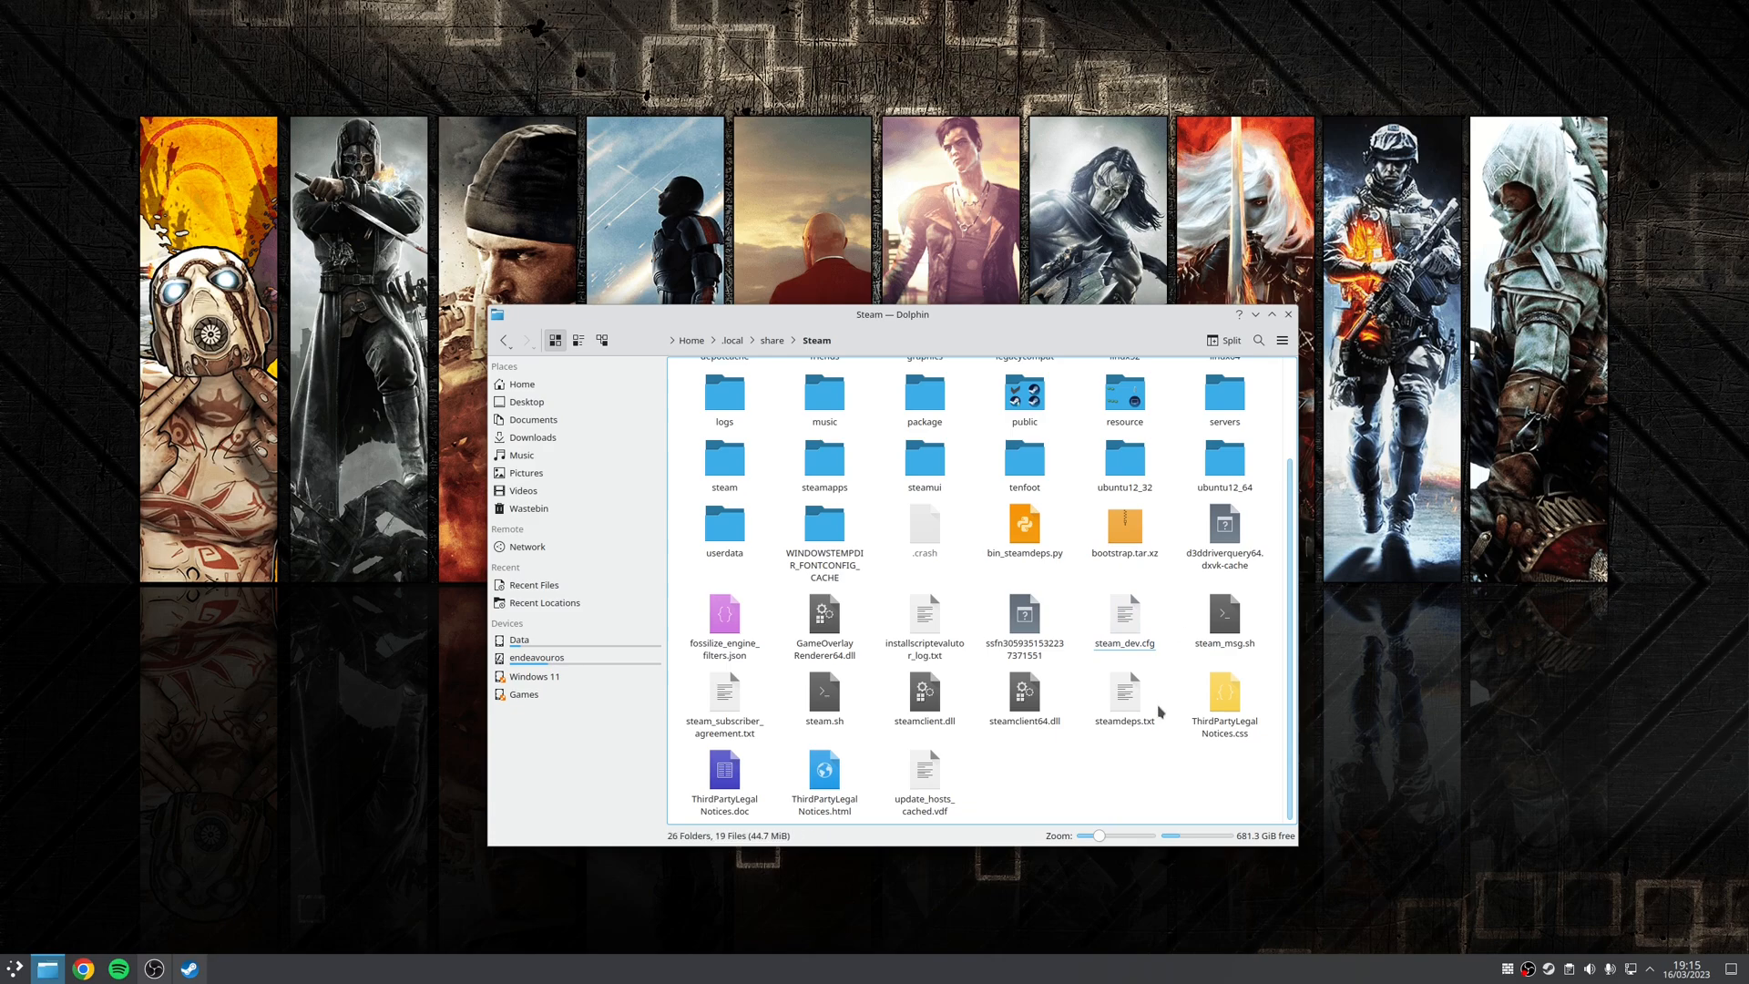
click(1124, 623)
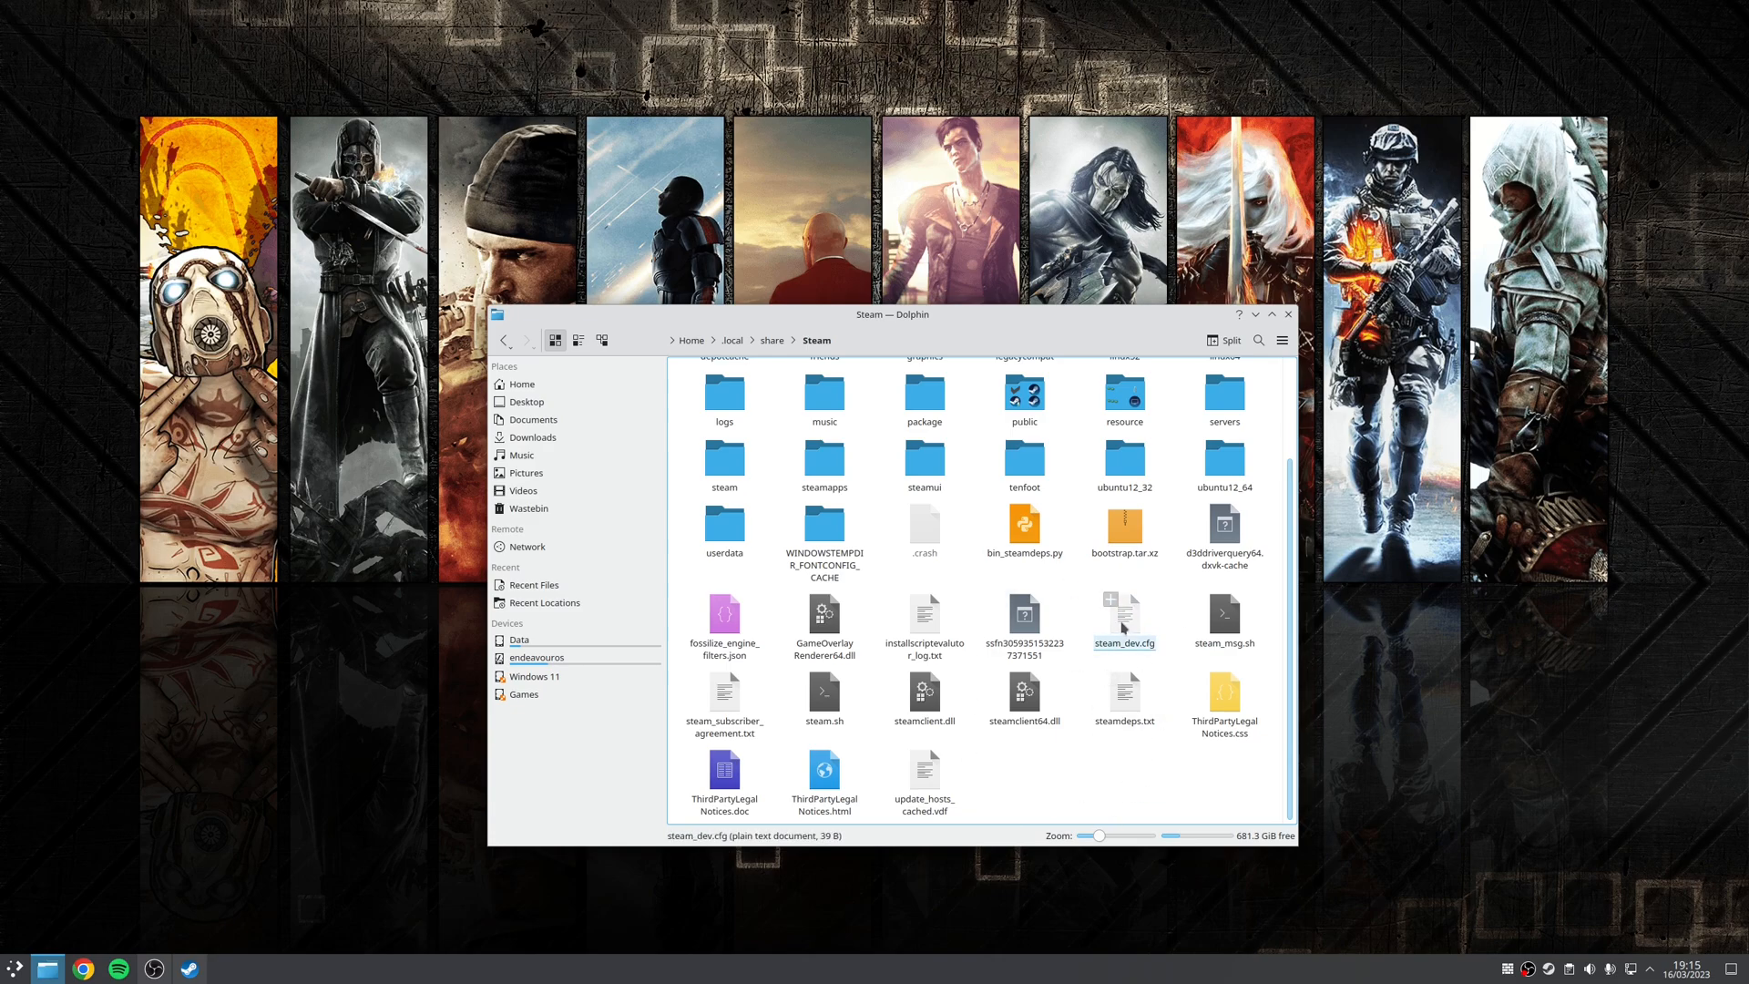
Step: Edit steam_dev.cfg, then return to the Steam client window
double_click(1124, 614)
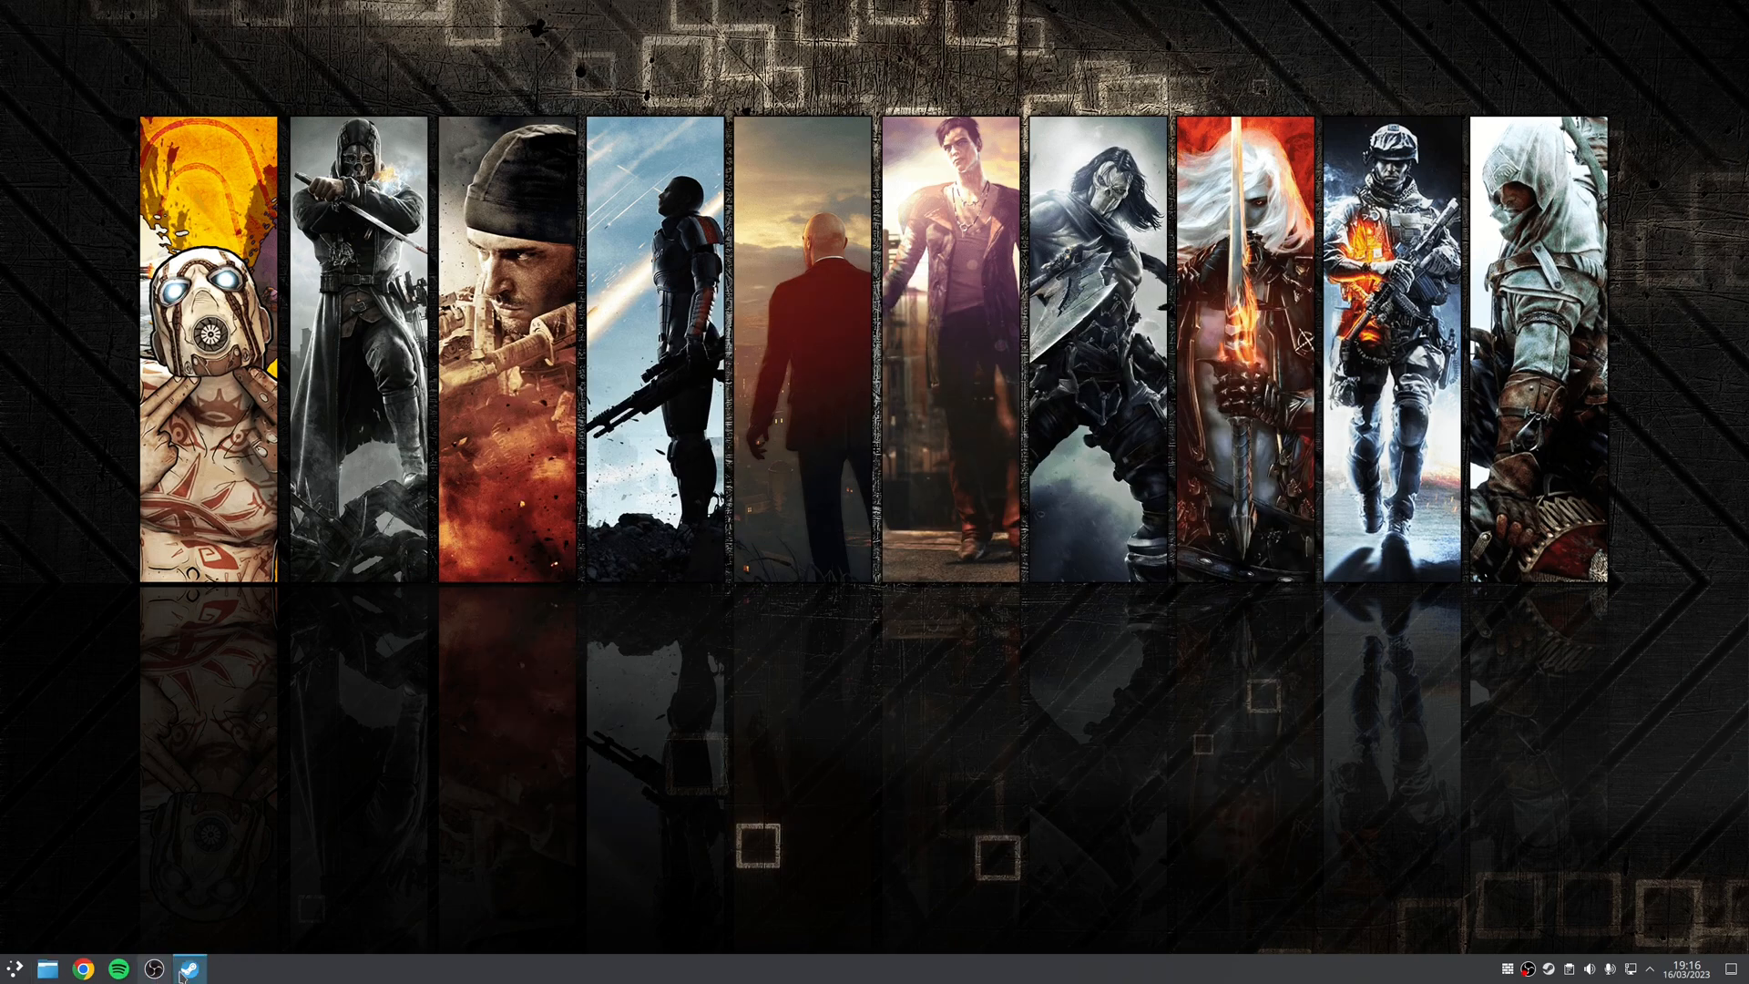
click(189, 968)
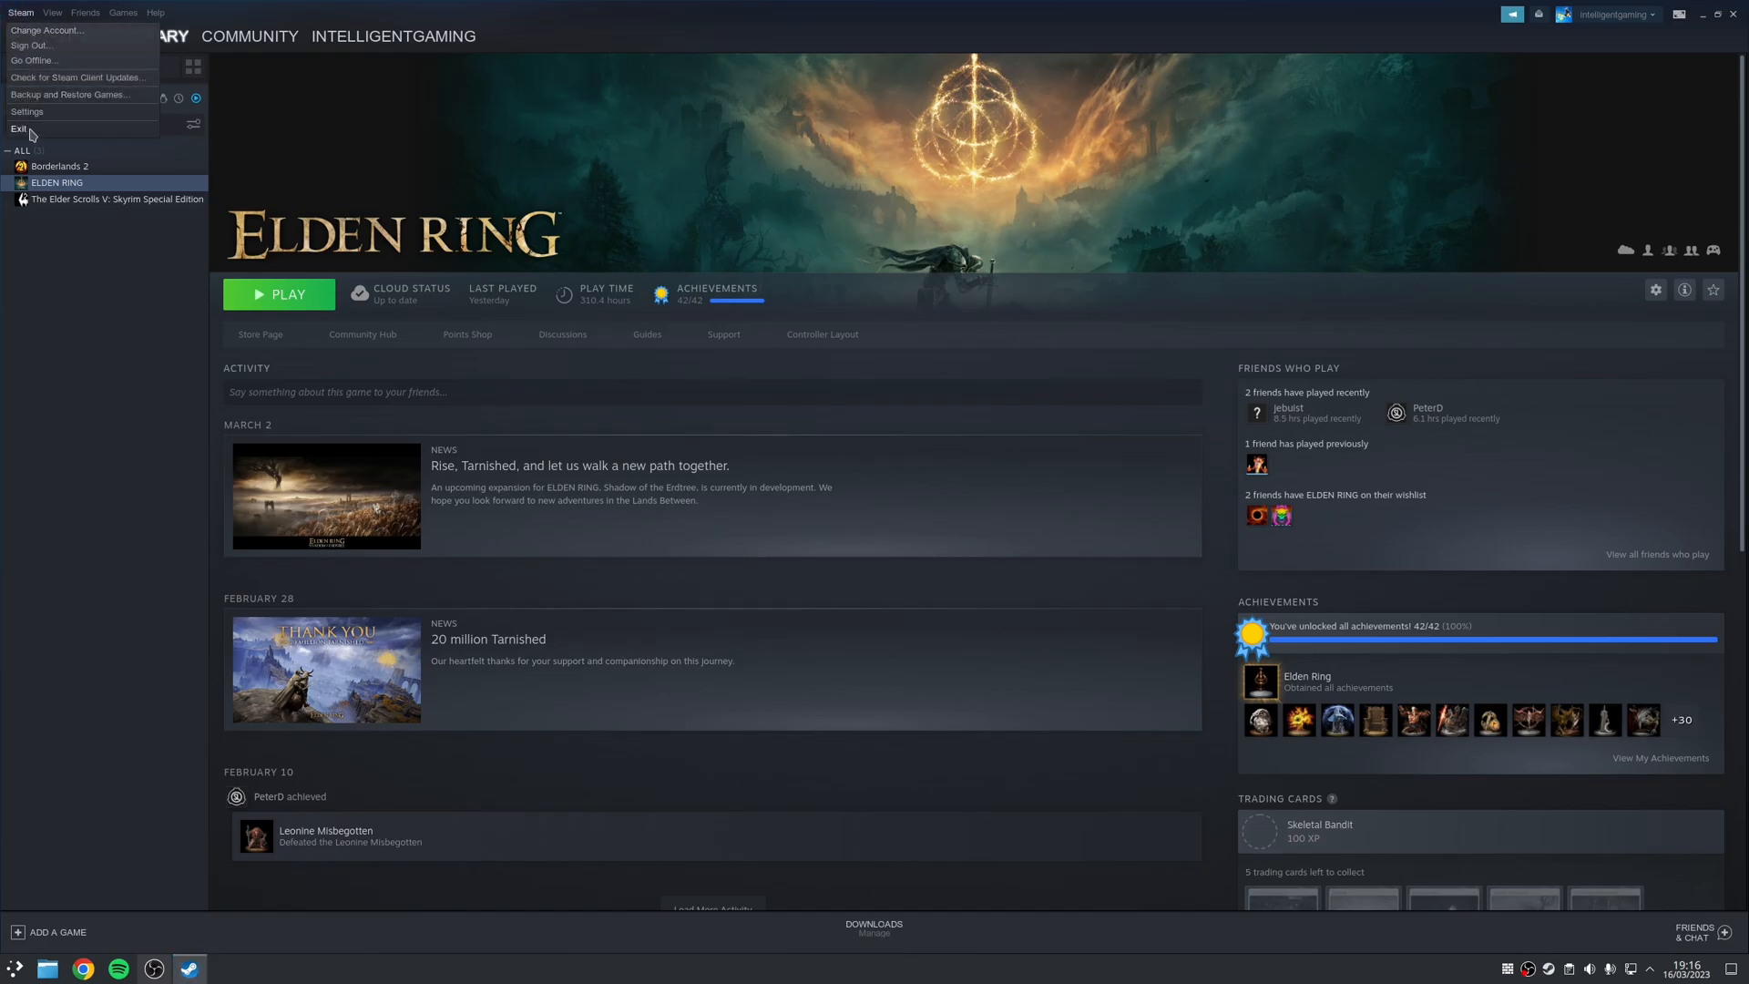